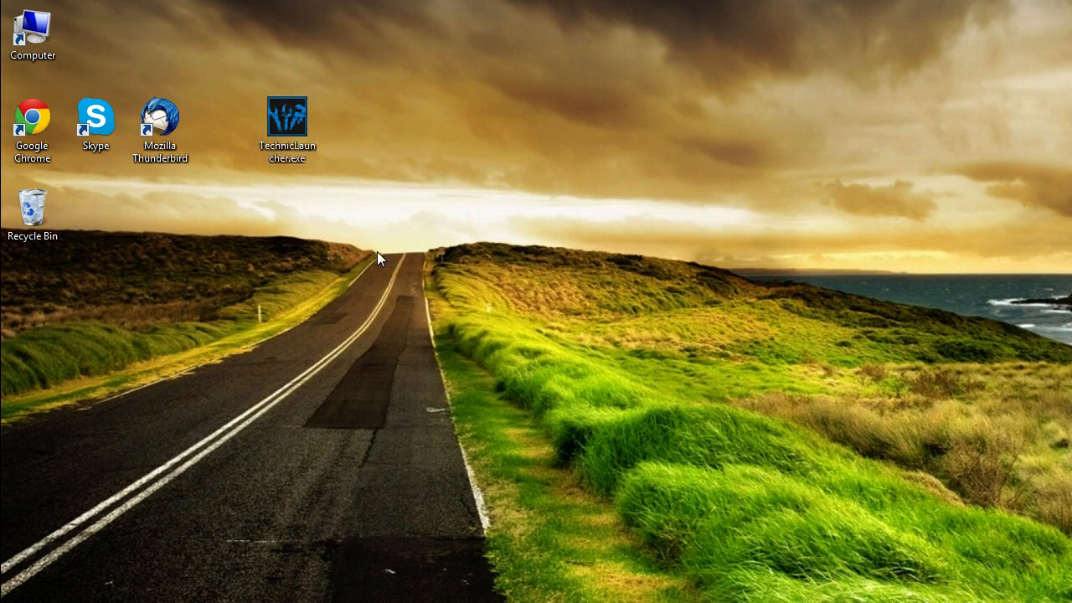
- Look inside the C:\Technic folder in a file window, then close it
left_click(286, 117)
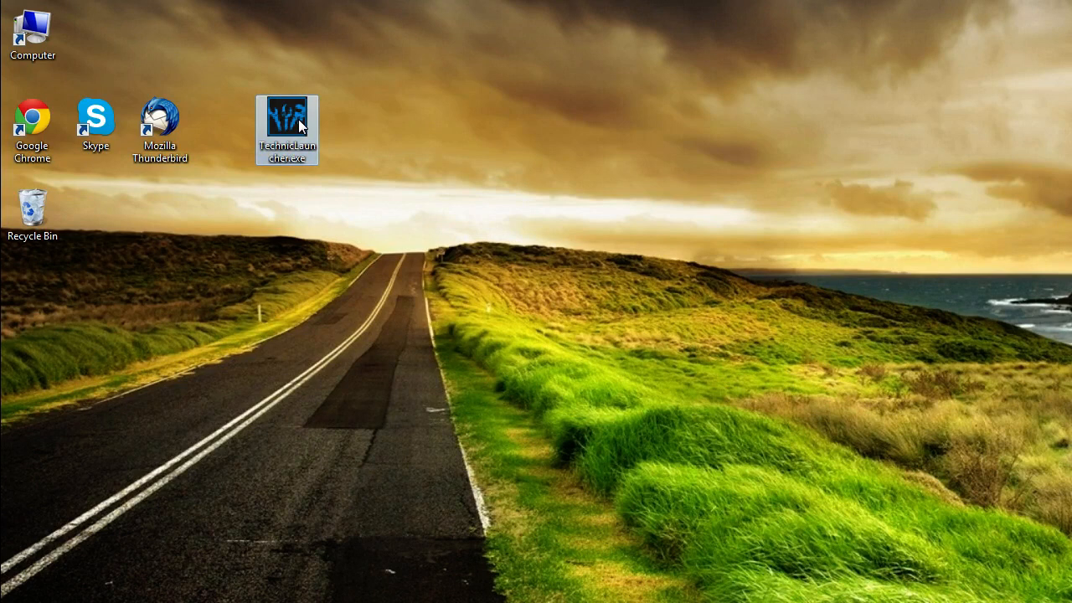
mouse_move(303, 124)
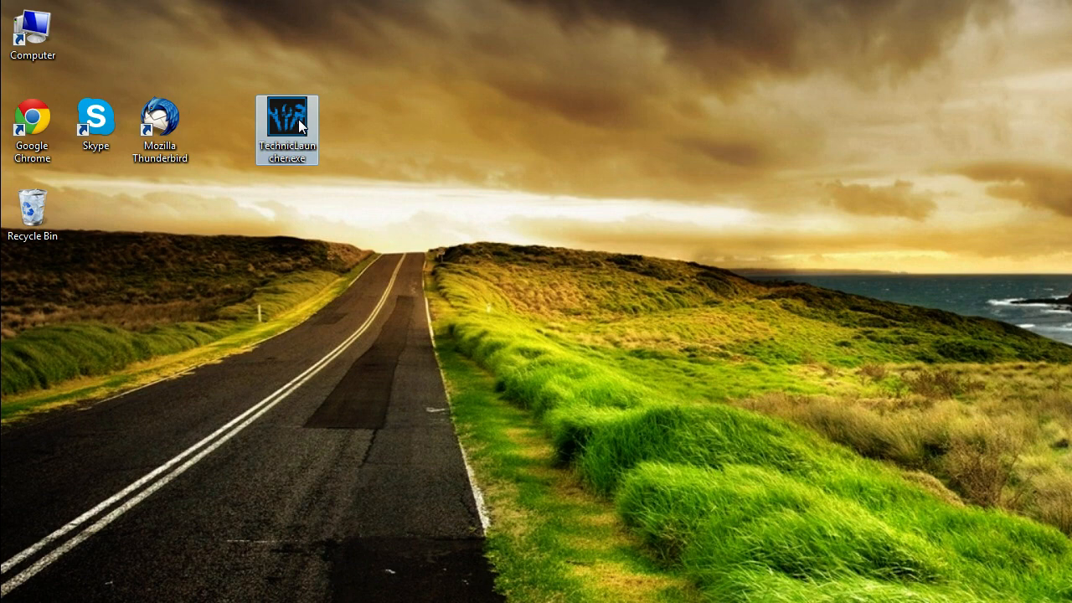
double_click(32, 33)
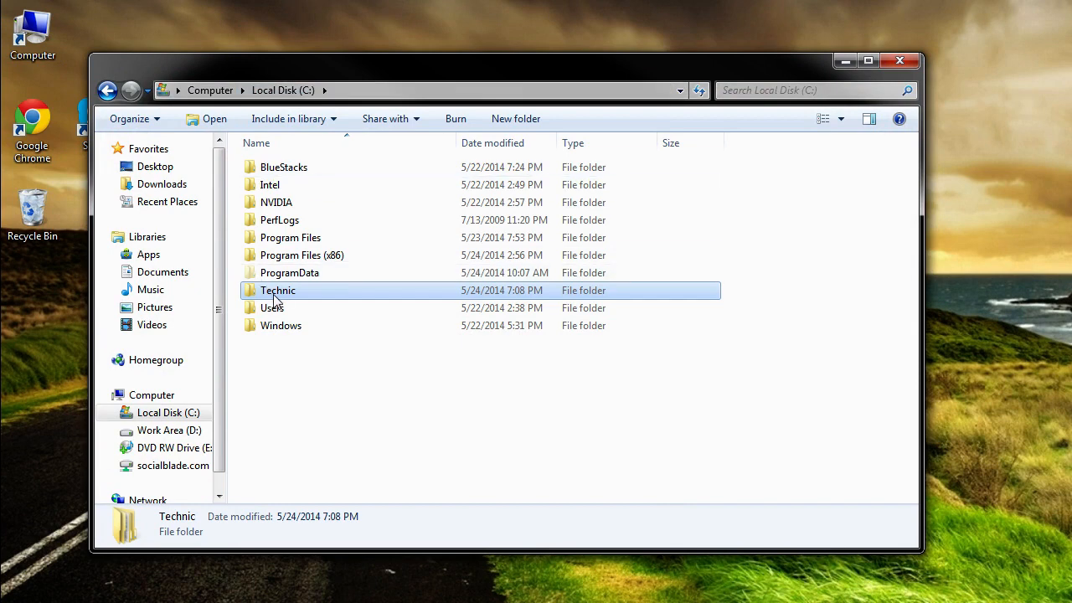
double_click(278, 290)
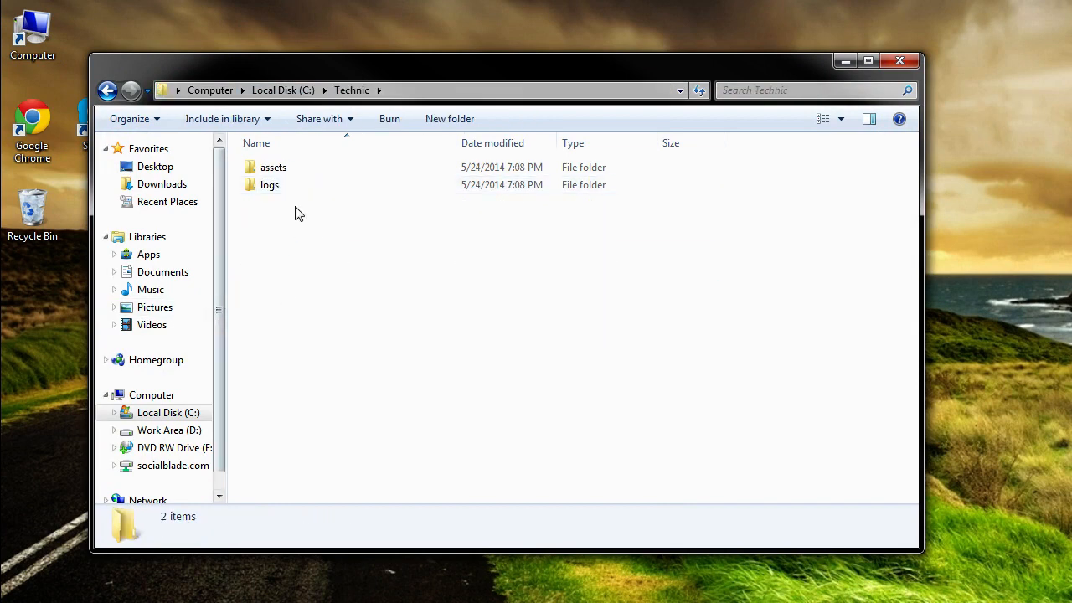
mouse_move(844, 60)
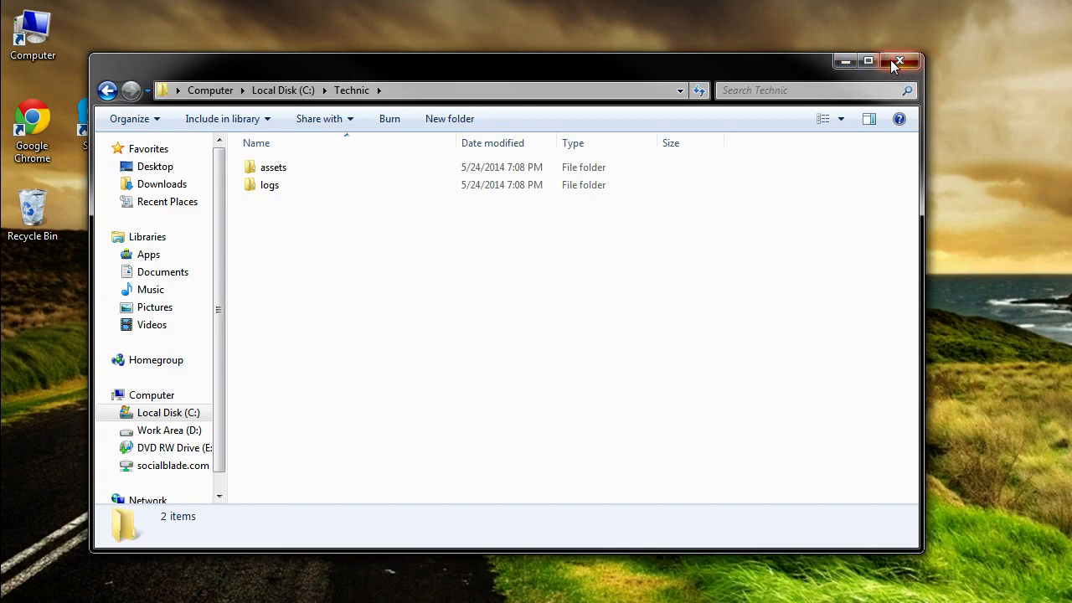
left_click(901, 57)
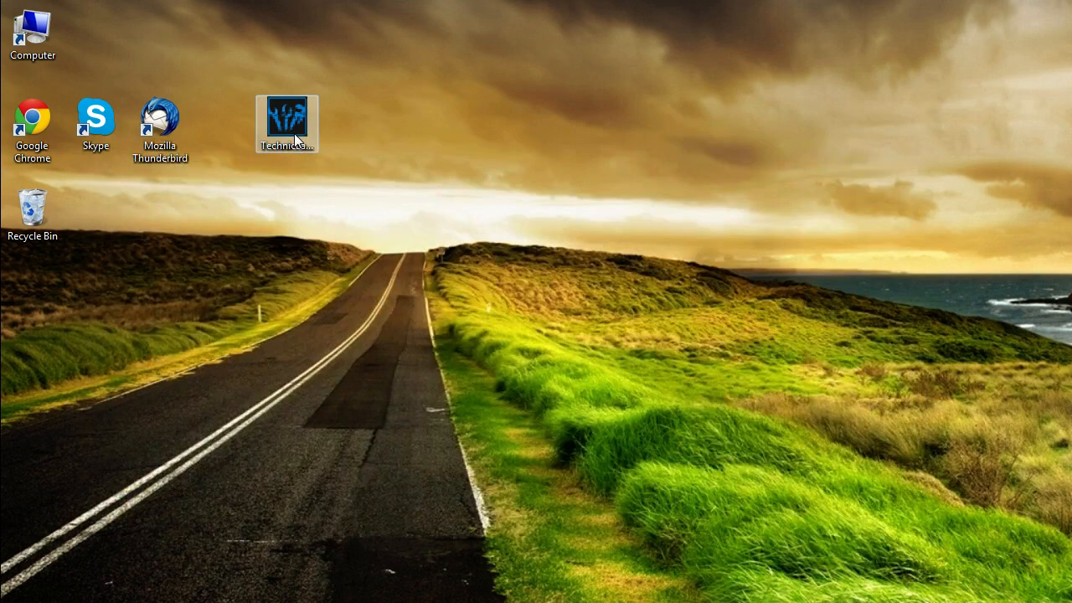
- Launch Technic Launcher from its desktop shortcut and view the modpack list
double_click(286, 115)
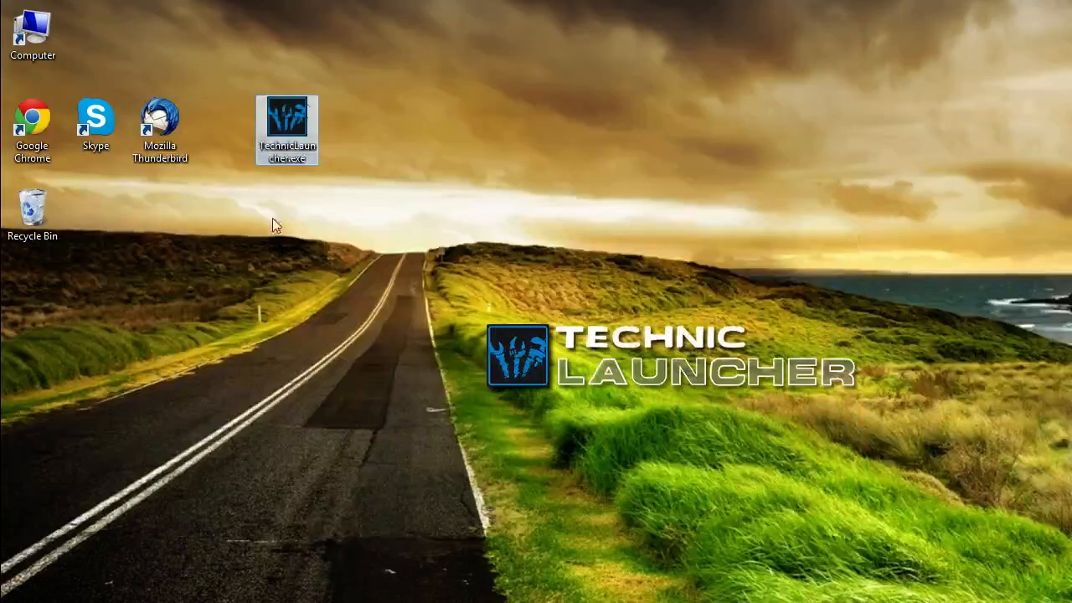
double_click(286, 117)
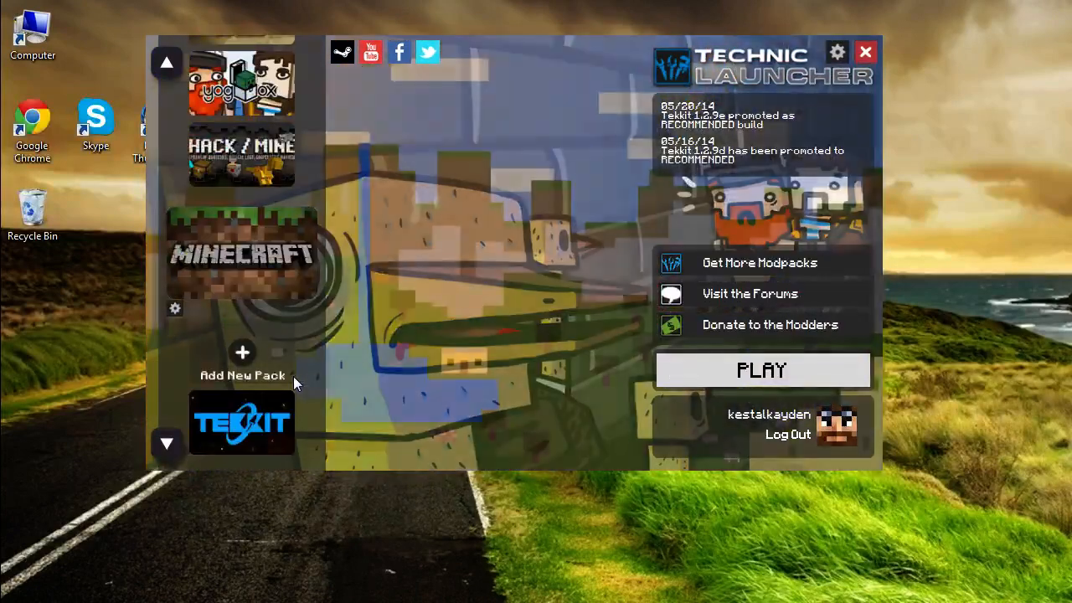
scroll("down", 3)
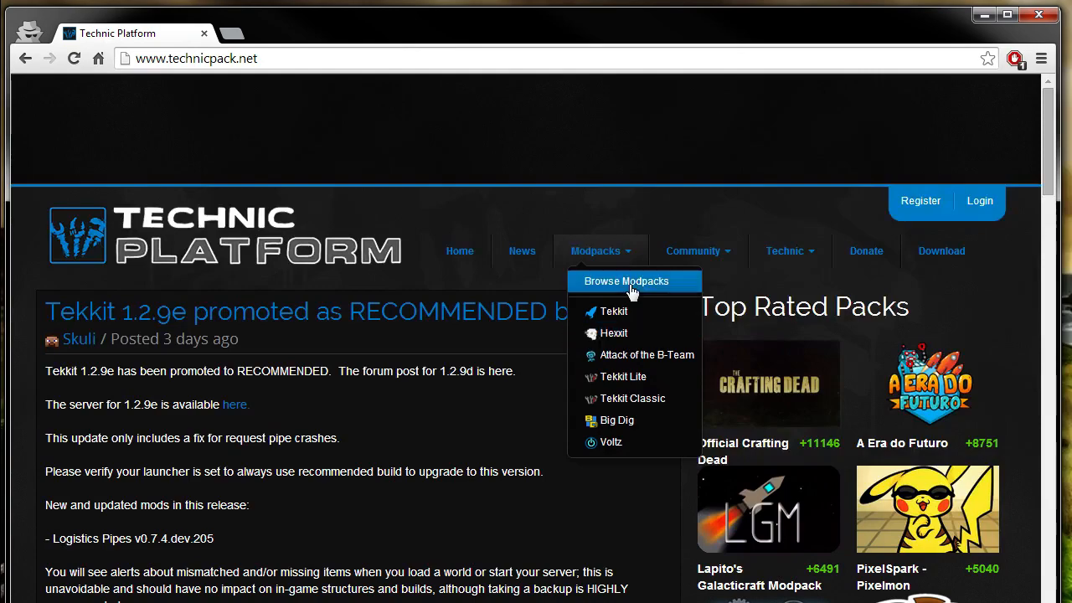
- Search the Browse Modpacks page for "the reckoning"
left_click(633, 281)
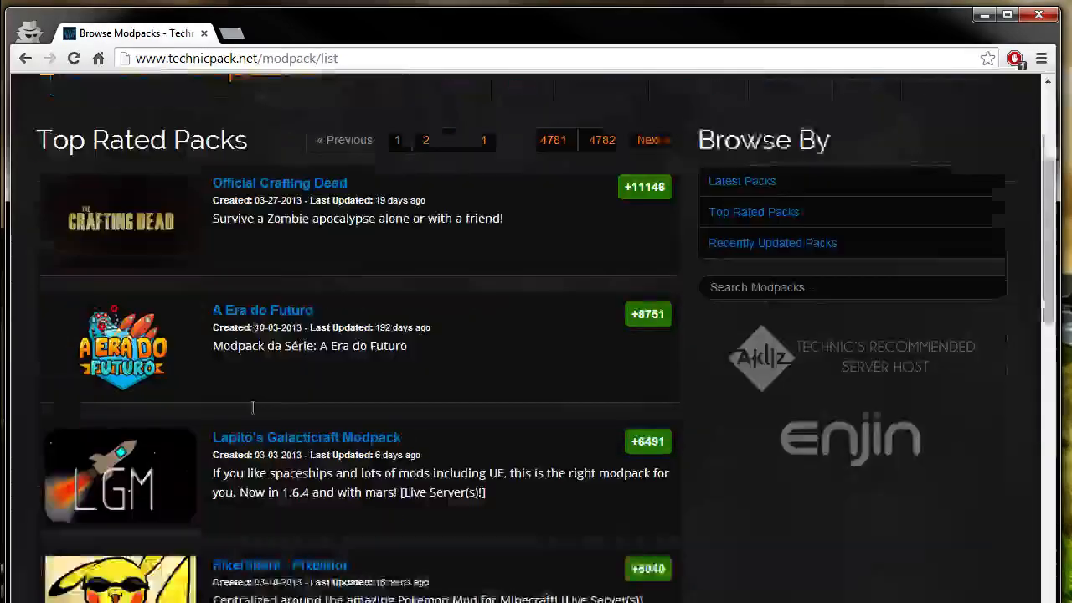
scroll("up", 3)
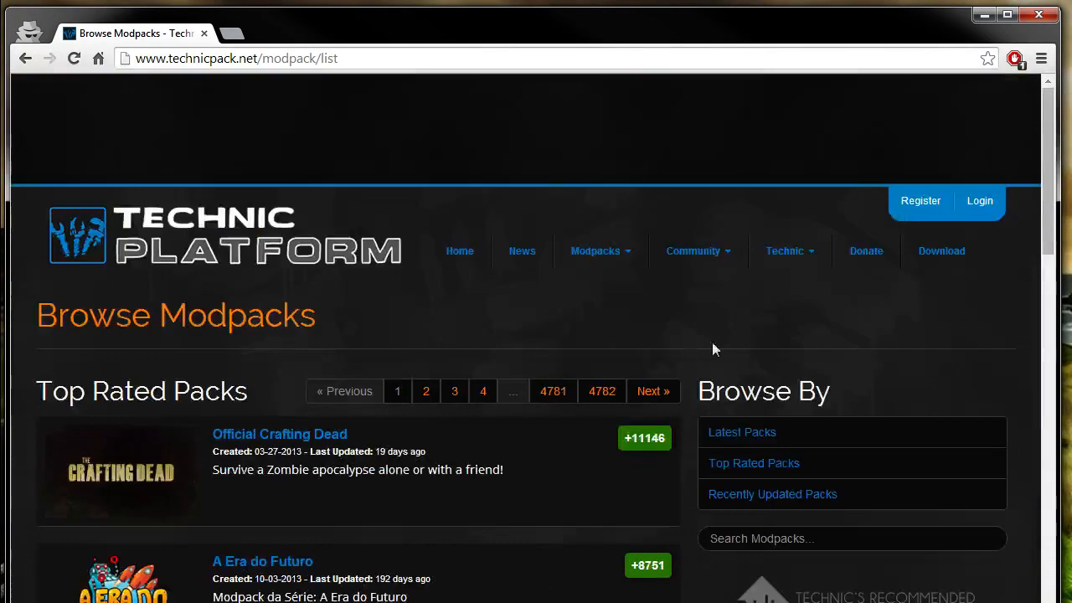
left_click(851, 539)
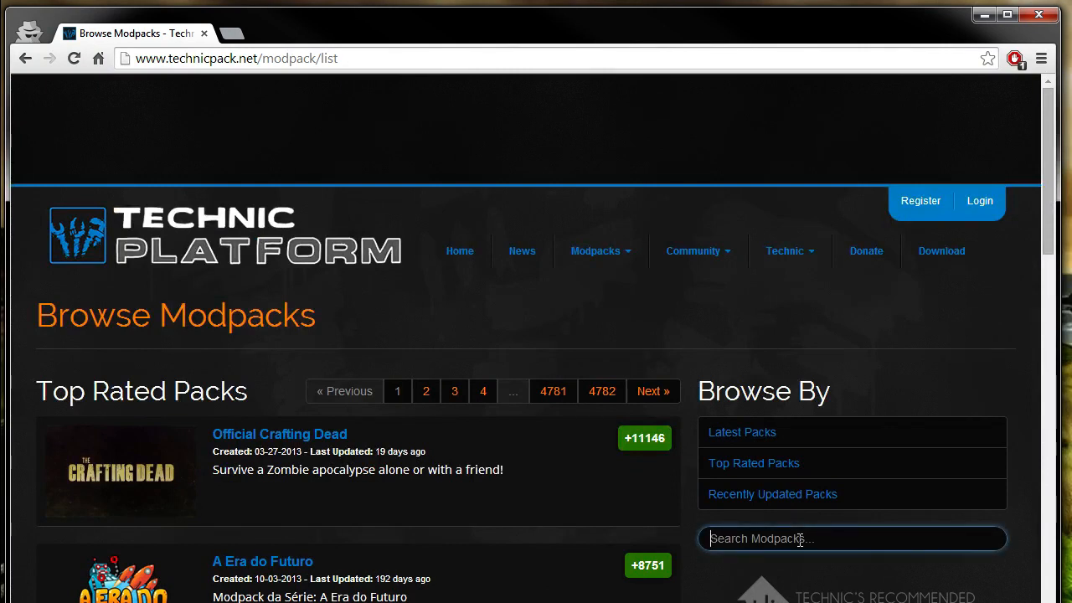
type("the reckoning")
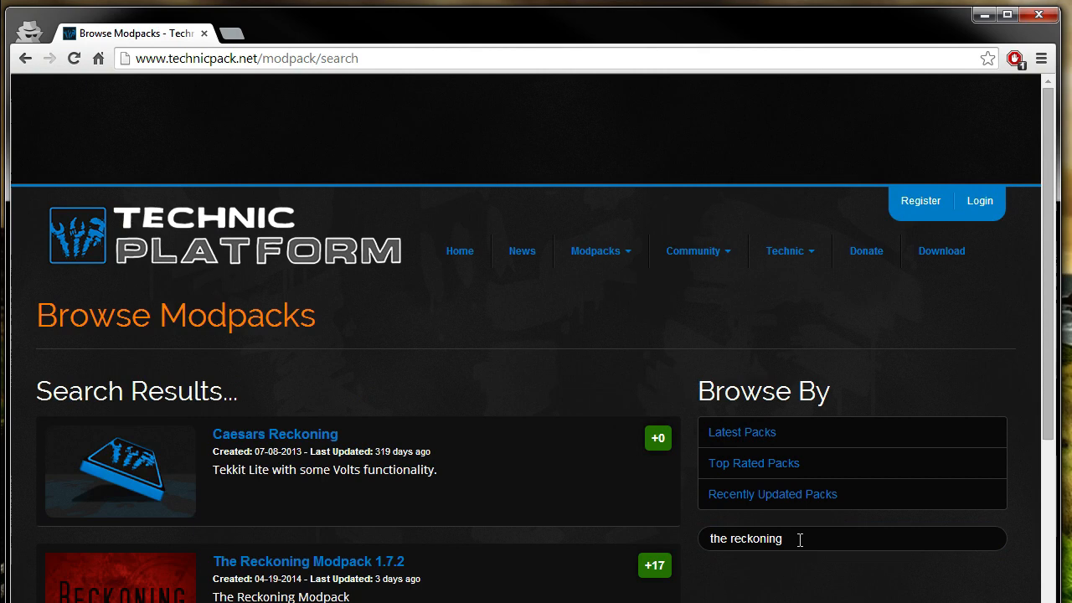
- Copy the Platform URL from The Reckoning Modpack 1.7.2 page
left_click(310, 563)
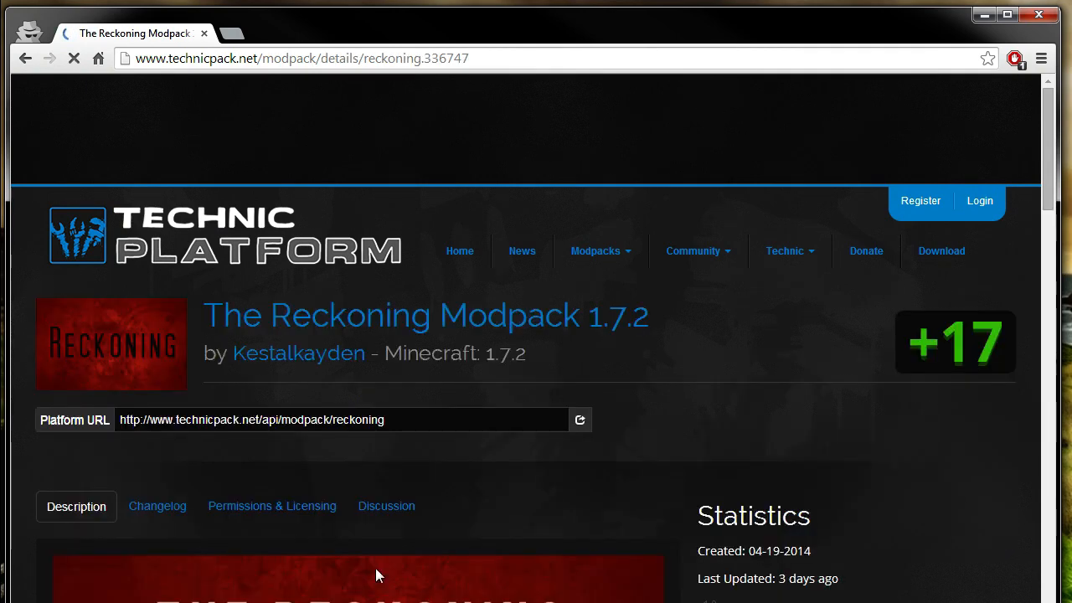
triple_click(251, 418)
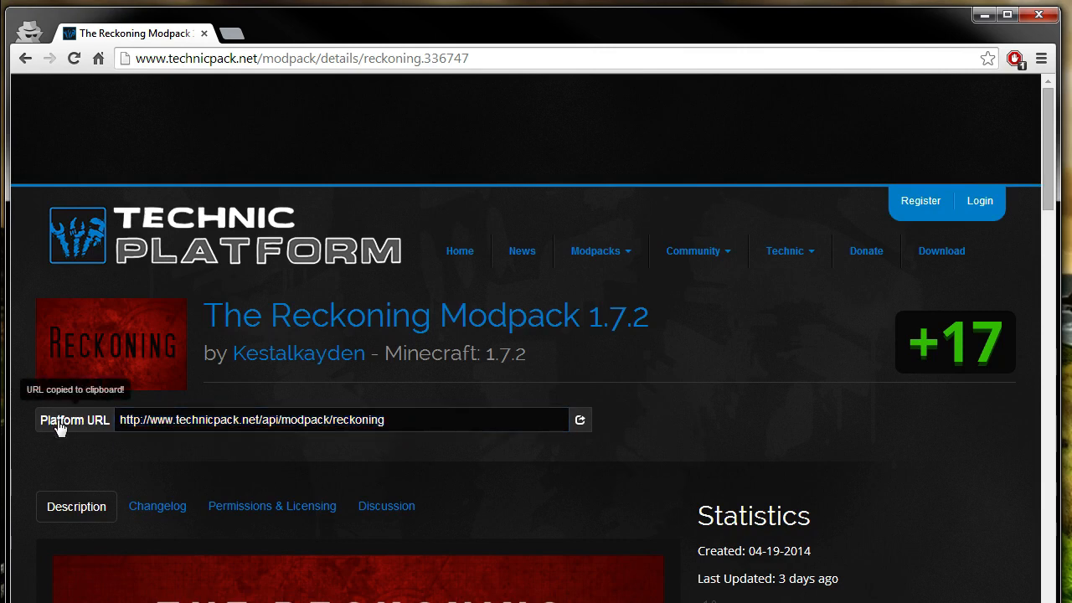
mouse_move(581, 419)
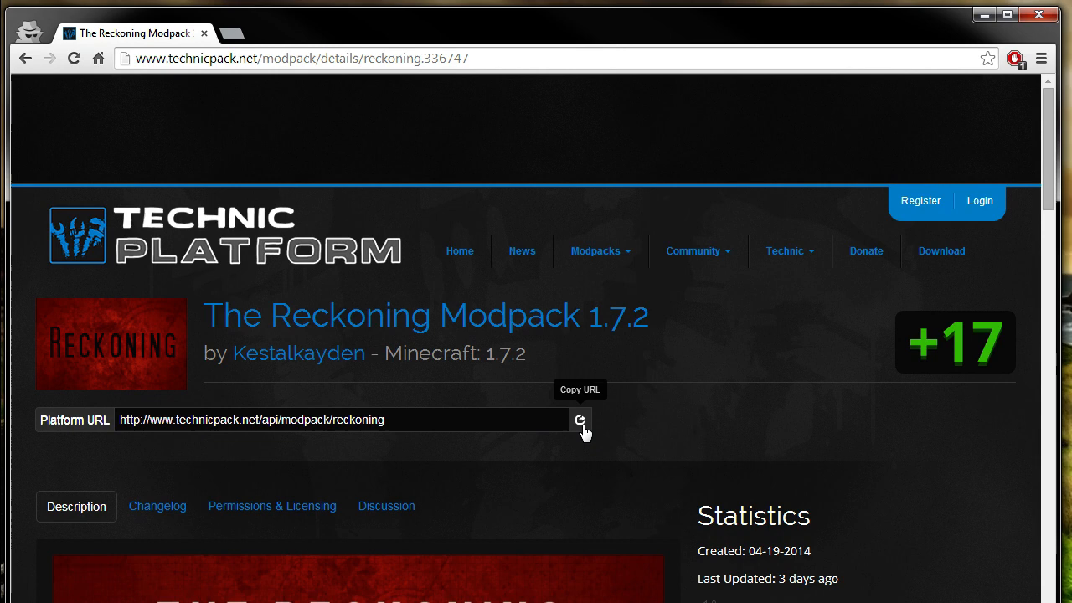
left_click(580, 418)
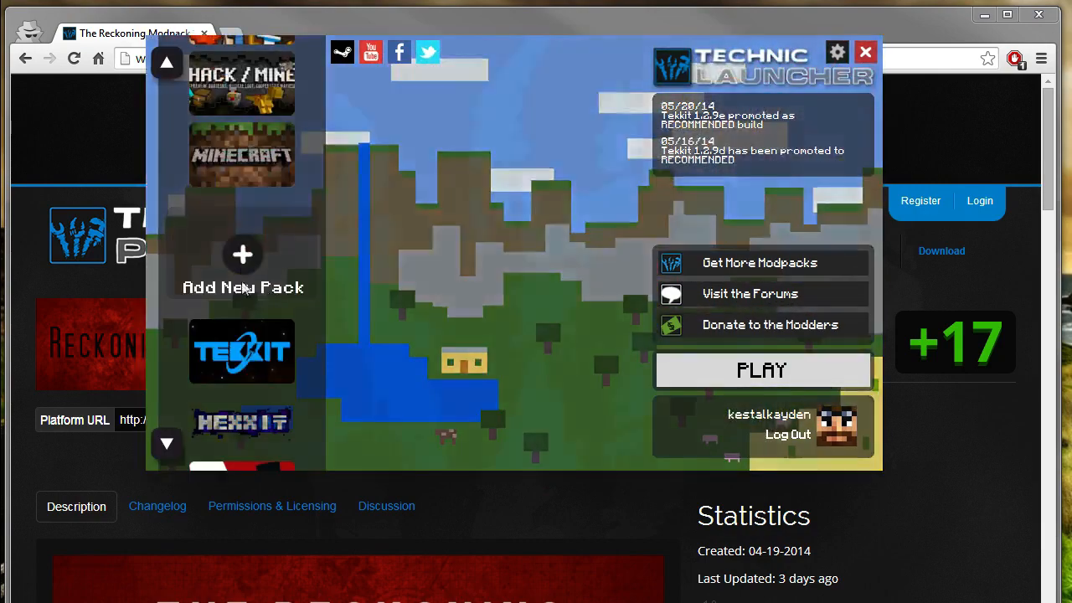
- Add a new pack by pasting the Reckoning delivery URL, keeping location C:\Technic\reckoning
left_click(241, 255)
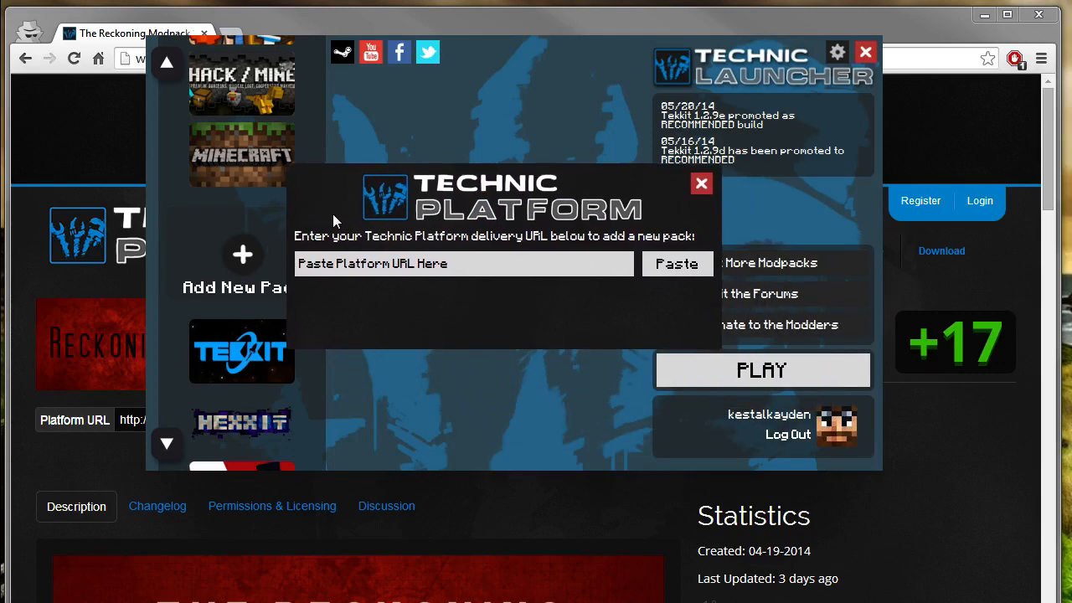
left_click(462, 263)
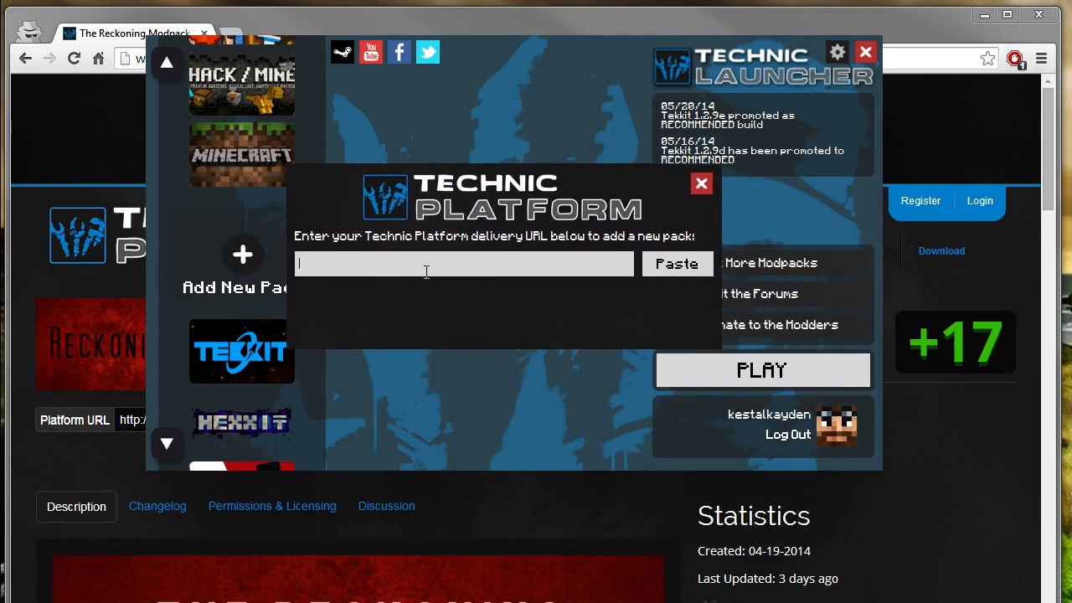
left_click(676, 263)
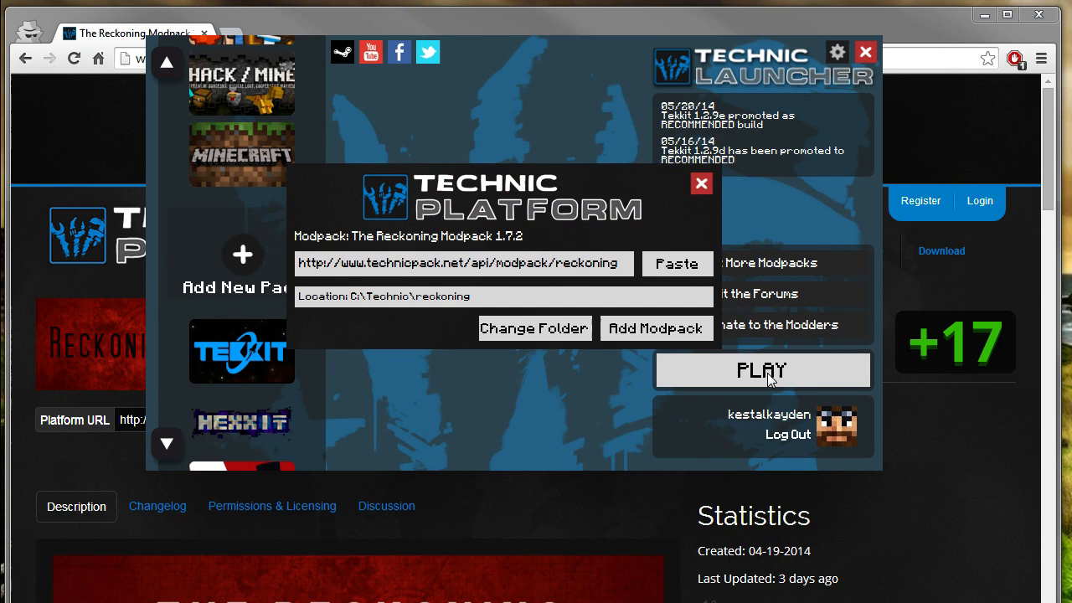
mouse_move(389, 305)
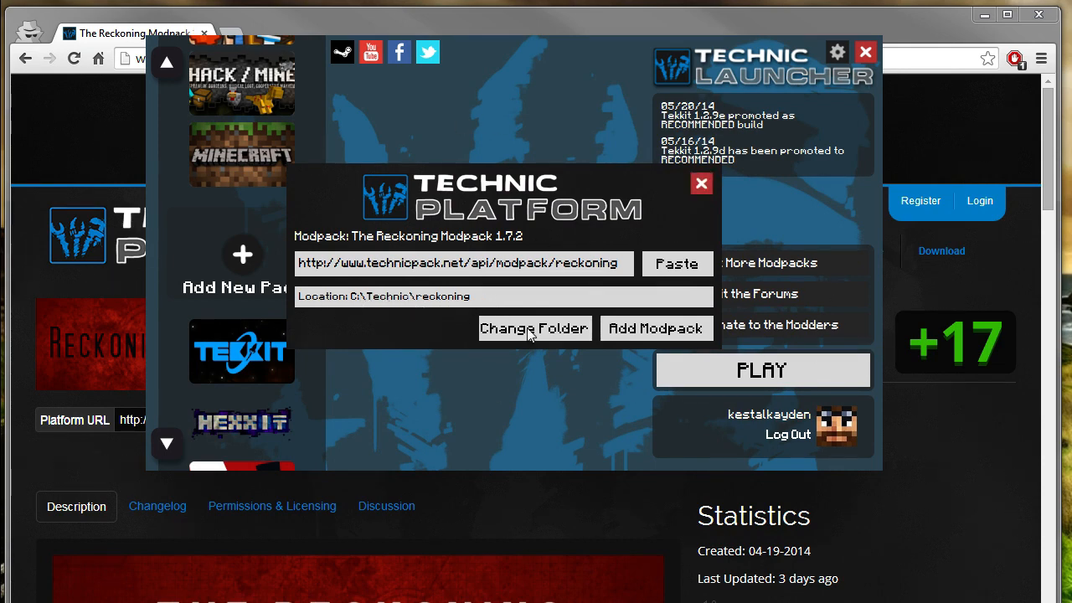
mouse_move(477, 318)
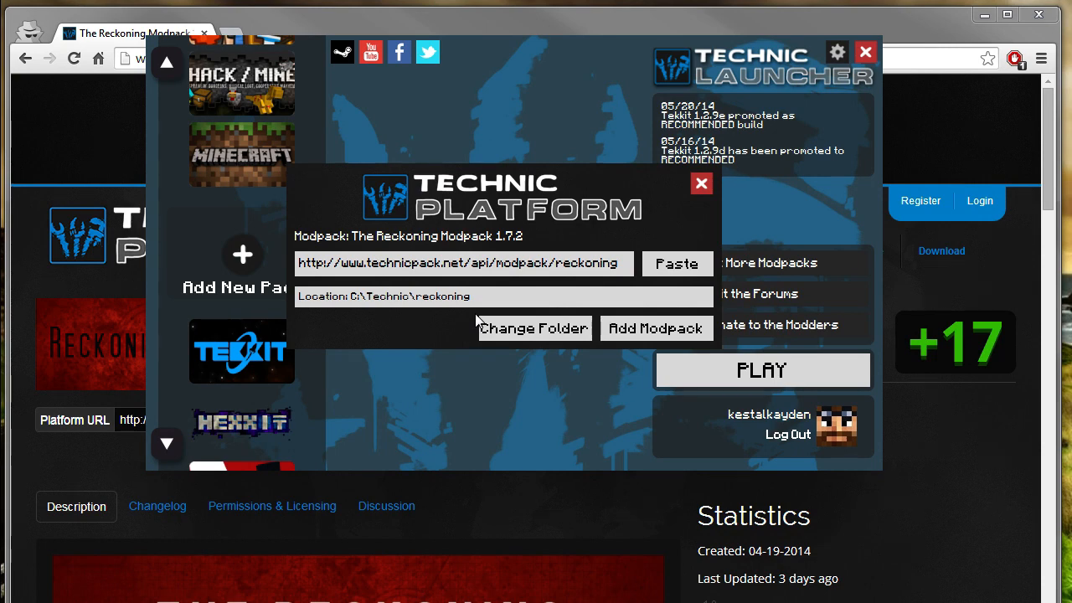
mouse_move(477, 316)
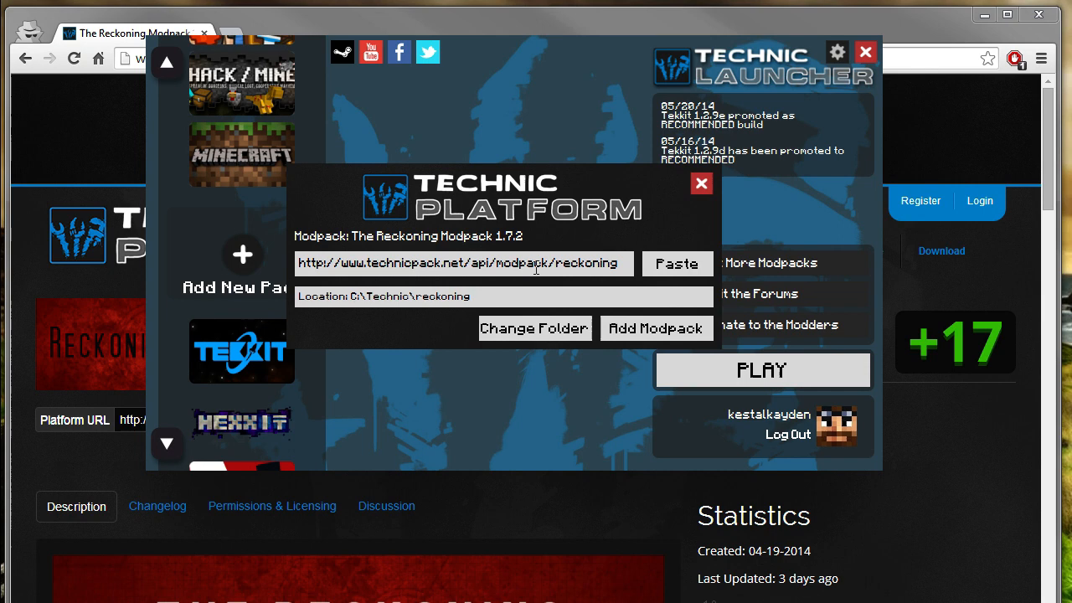
mouse_move(639, 315)
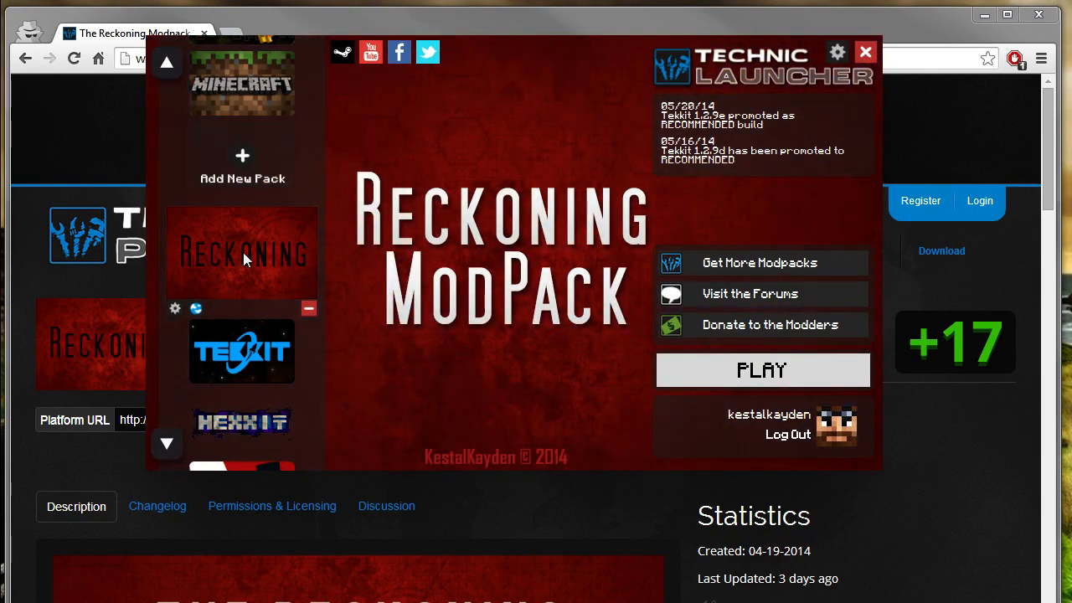
mouse_move(244, 265)
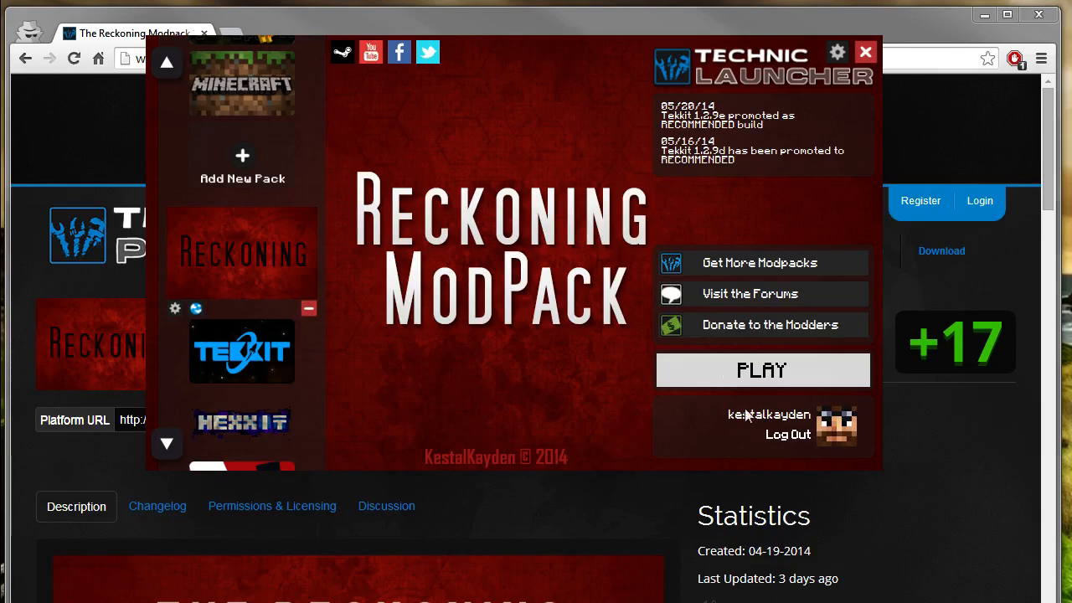
- Play the Reckoning pack so reckoning-1.0B.zip begins downloading
left_click(761, 370)
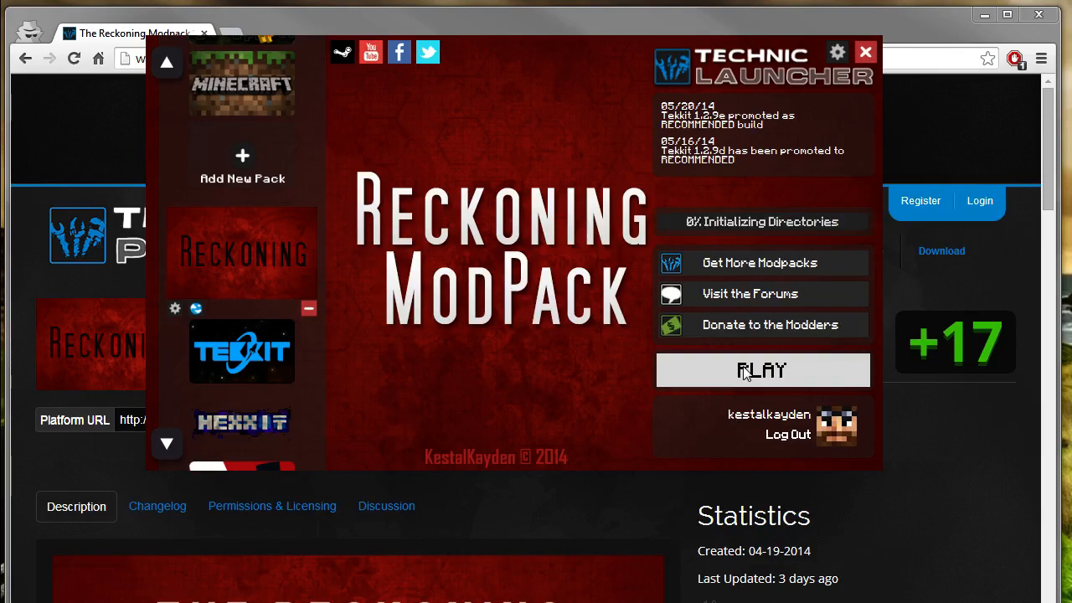
left_click(764, 370)
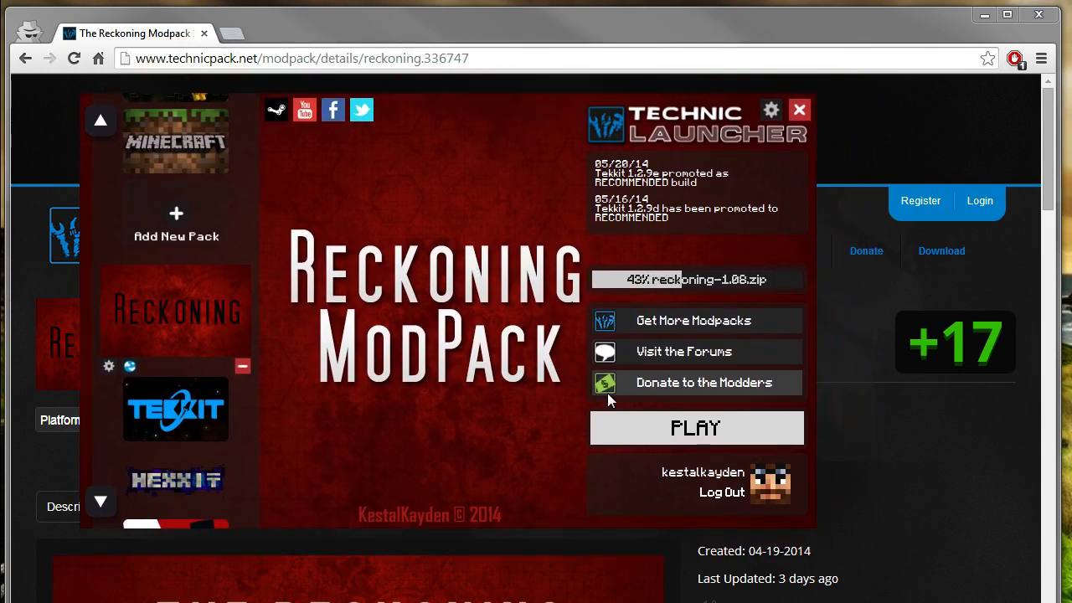
mouse_move(608, 399)
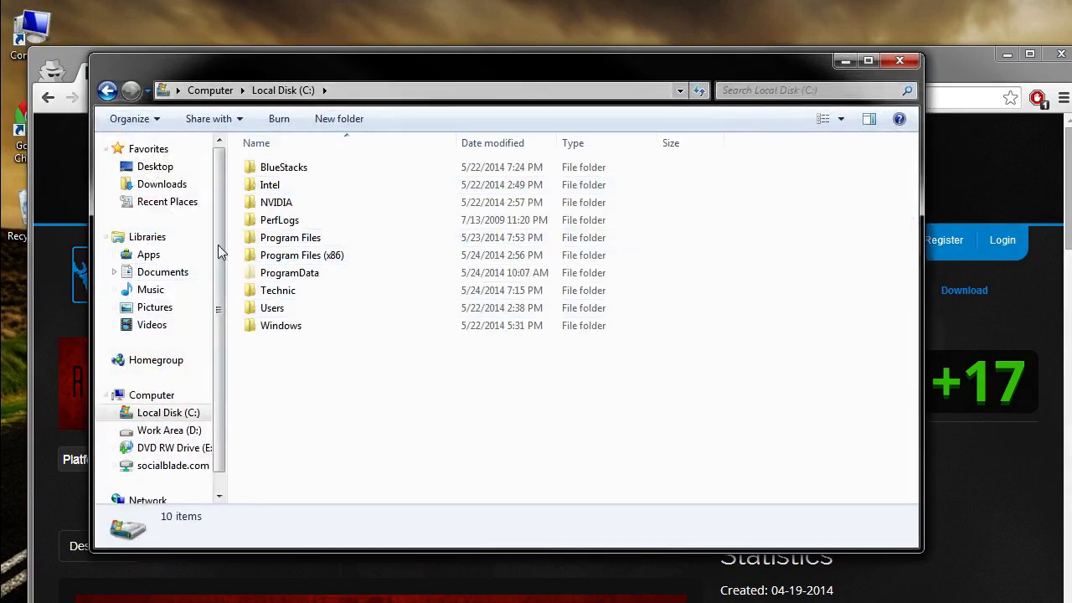
mouse_move(271, 298)
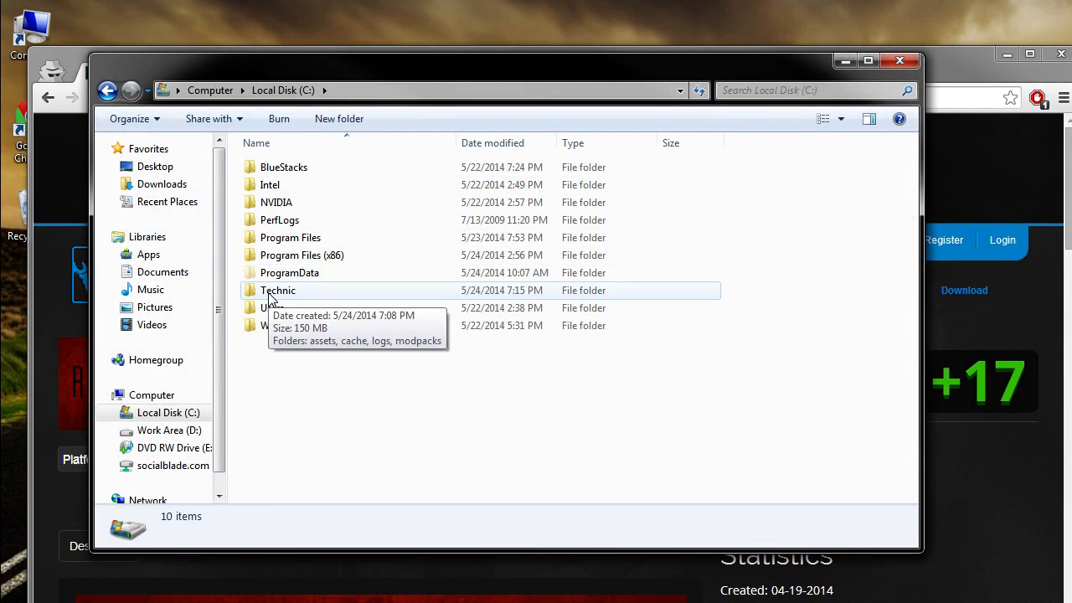
- Browse C:\Technic\modpacks\reckoning and its config folder, then close Explorer
double_click(278, 290)
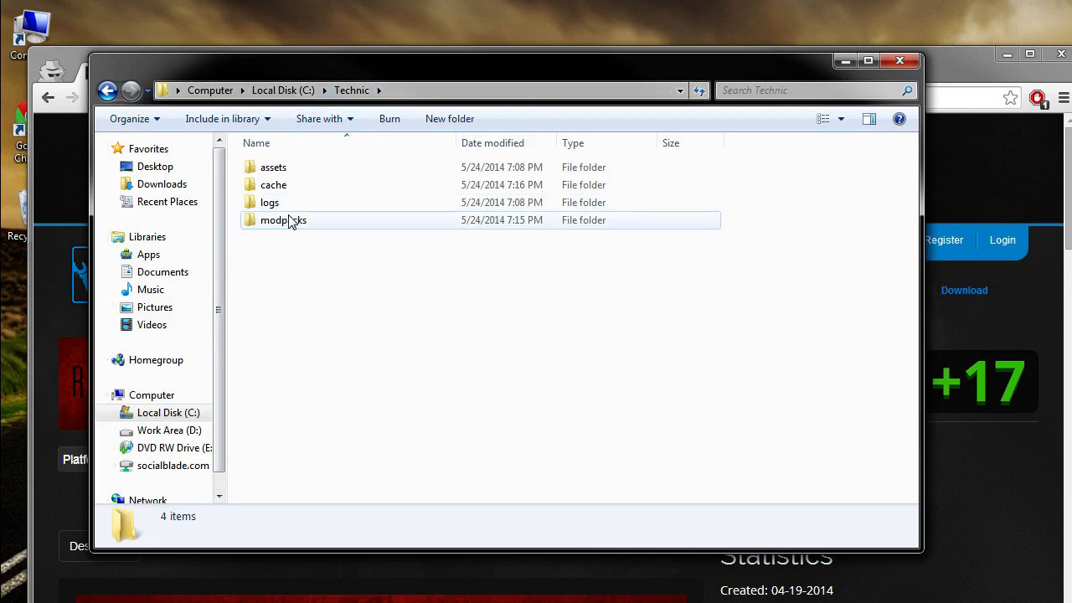
double_click(281, 220)
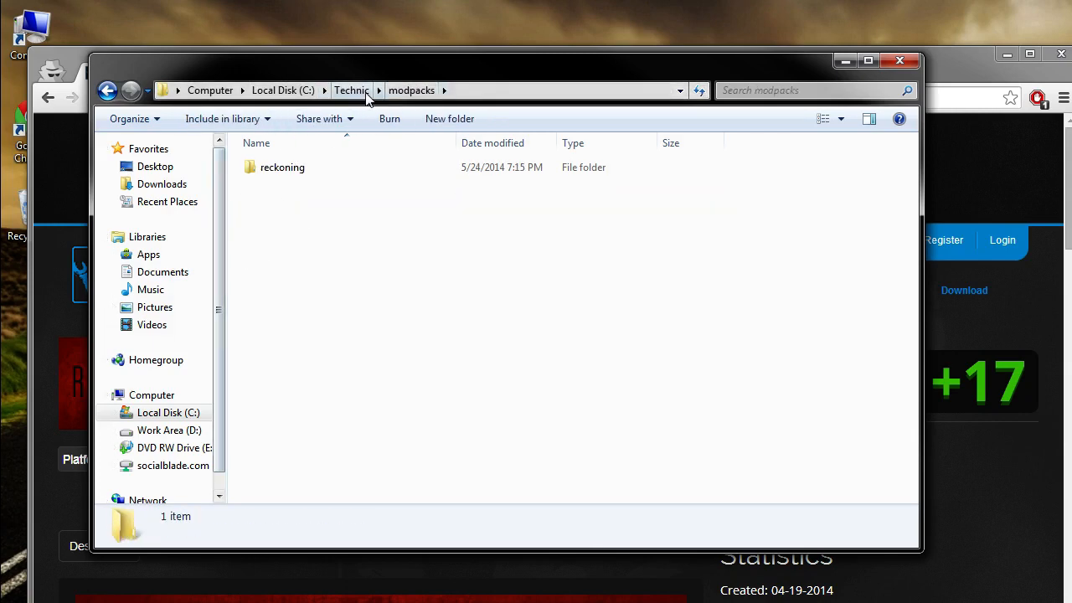
double_click(281, 168)
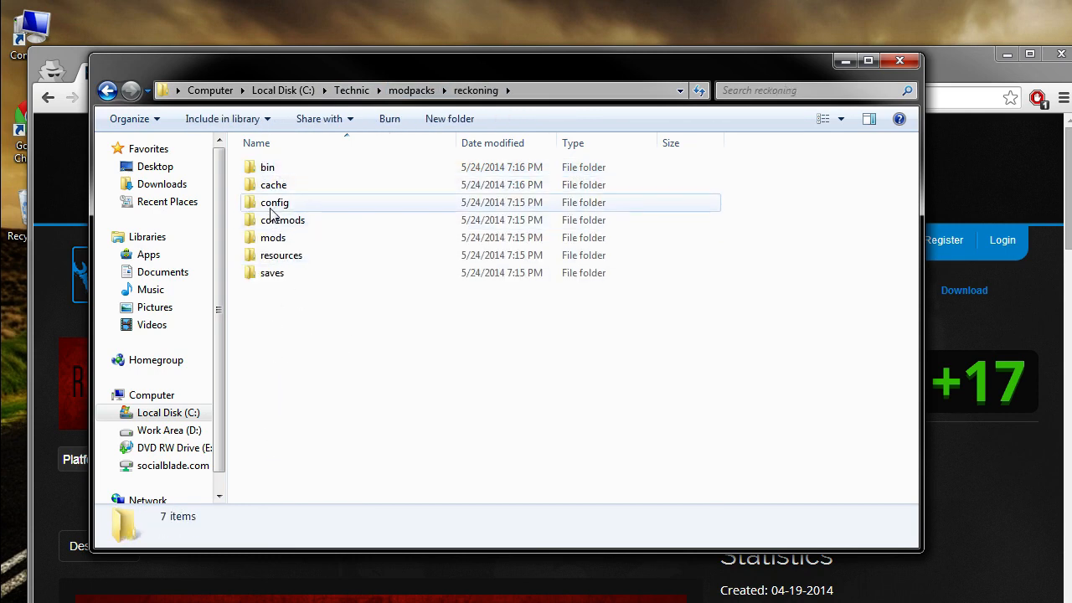
double_click(275, 201)
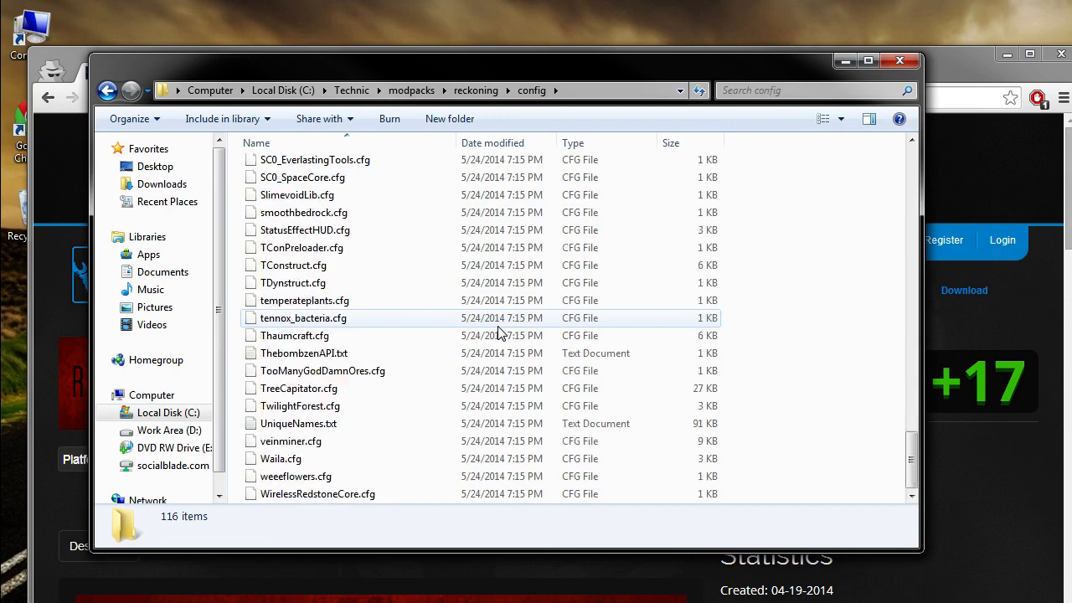
left_click(476, 90)
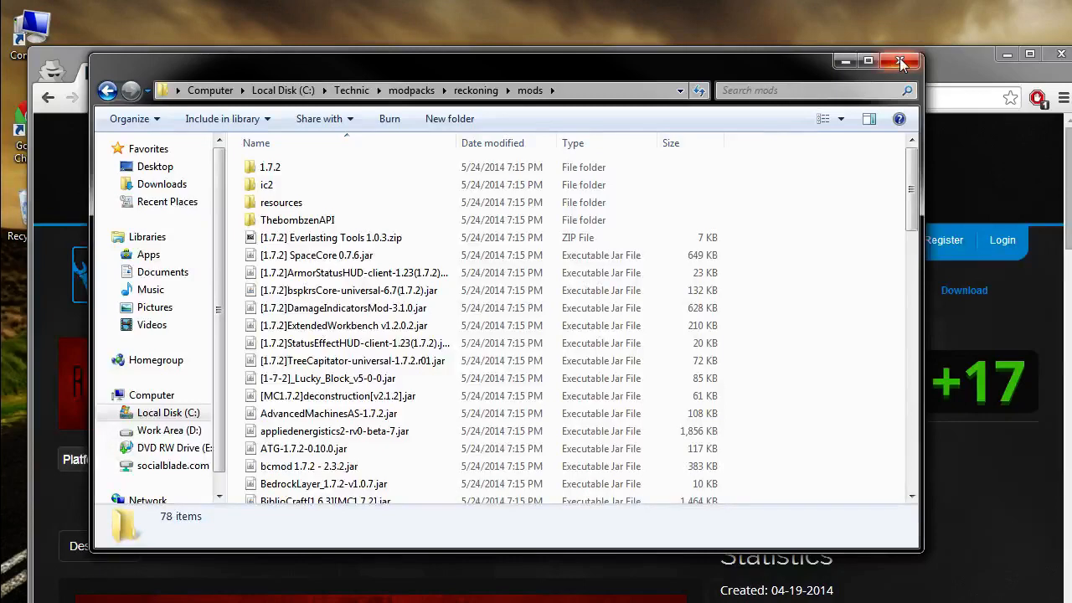
left_click(901, 62)
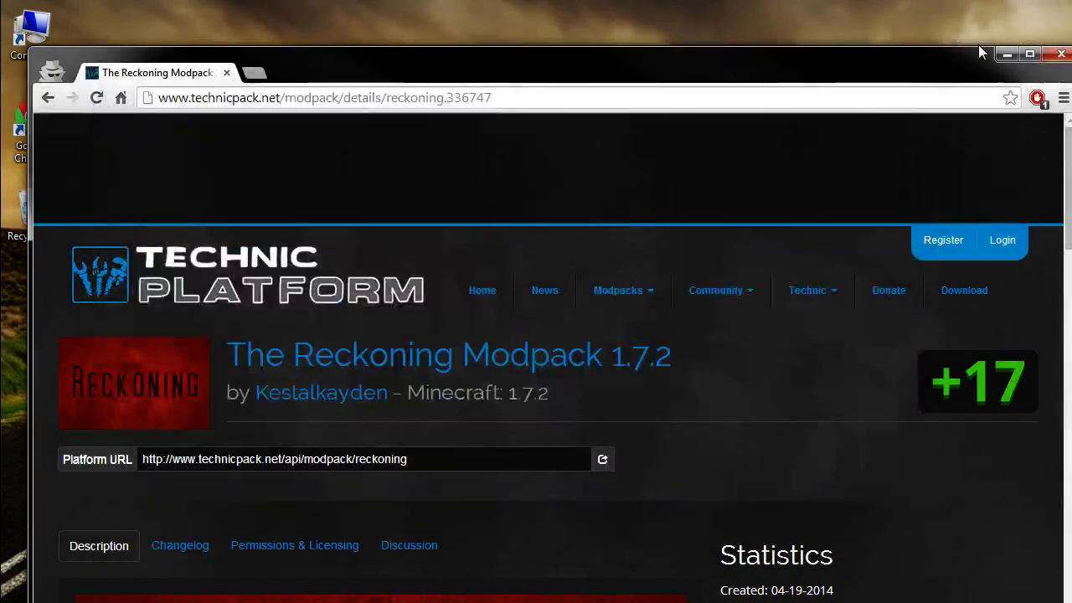